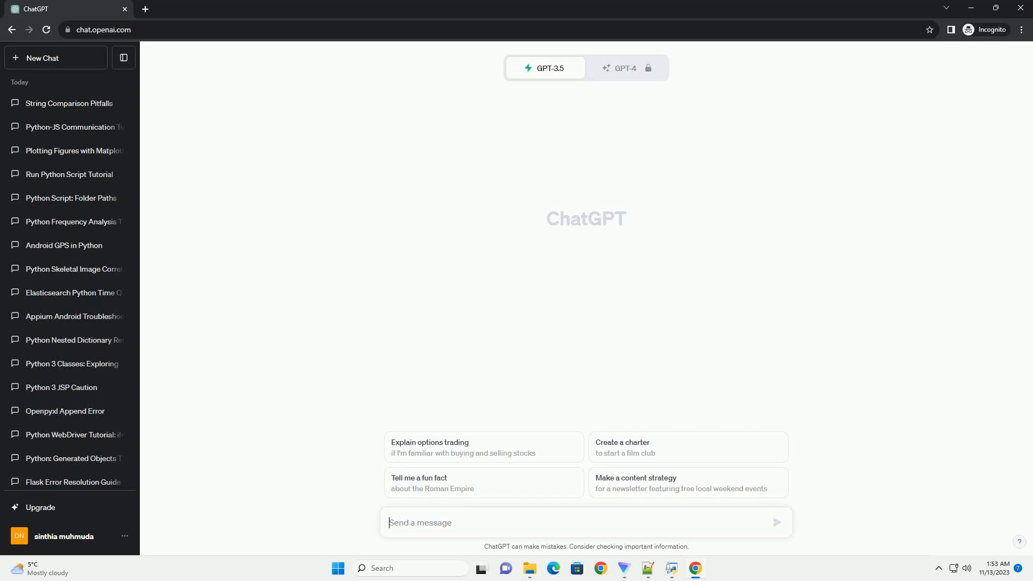
Step: Ask ChatGPT for a step-by-step Python tutorial on interpolating between FFT bins
left_click(775, 523)
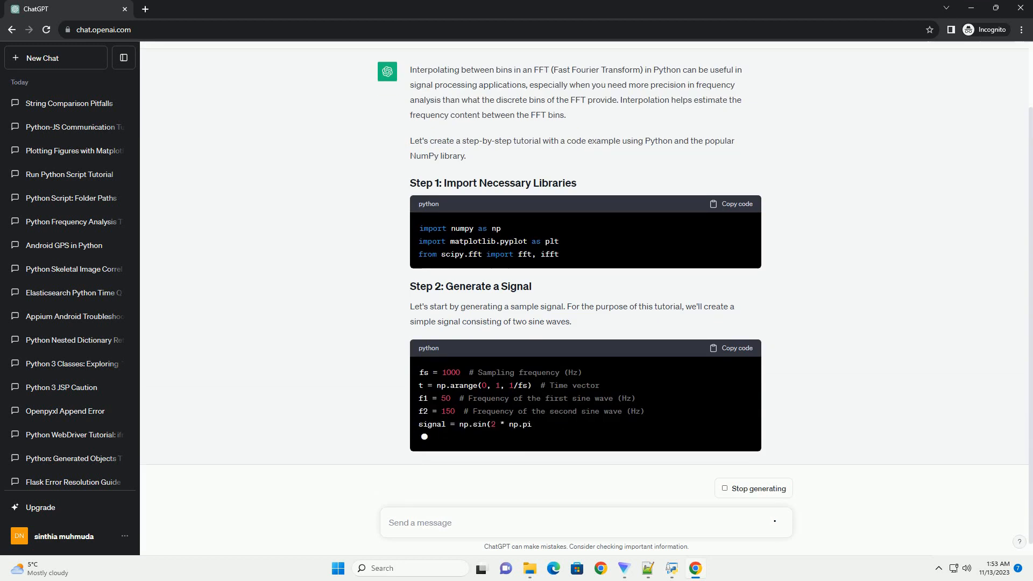
Step: Scroll through the generating reply from FFT computation and interpolation function to plotting code
scroll("down", 3)
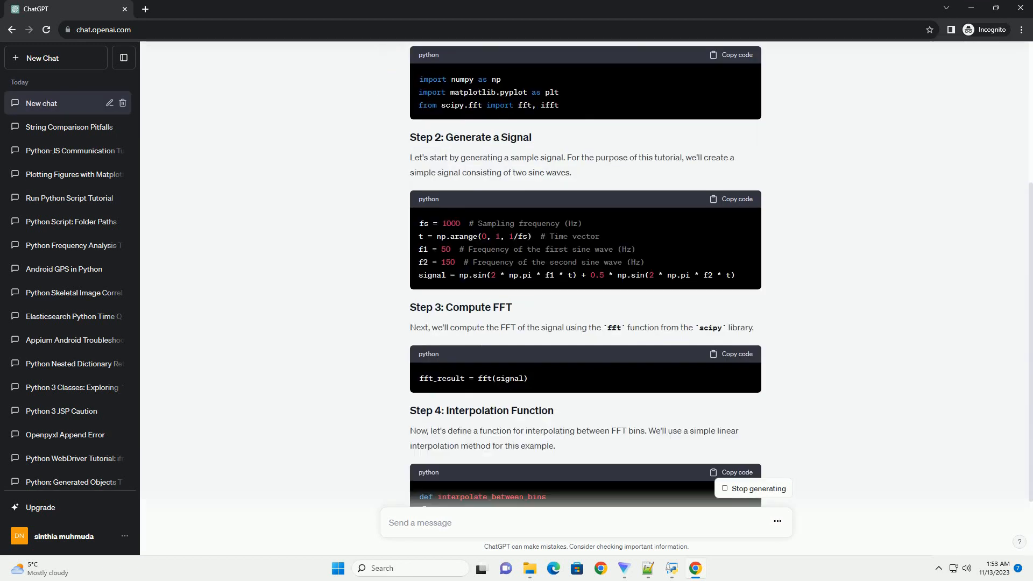
scroll("down", 3)
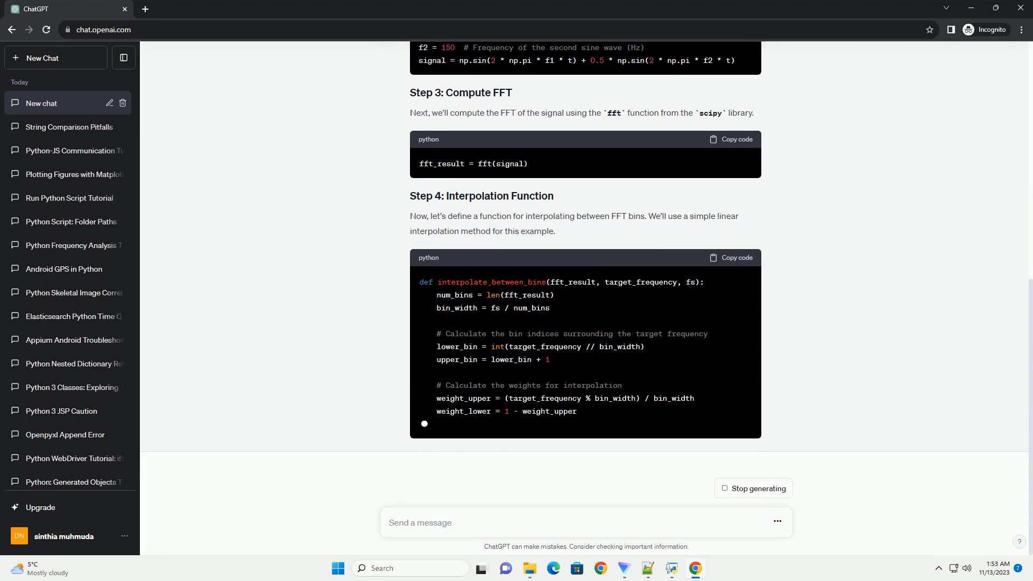
scroll("down", 3)
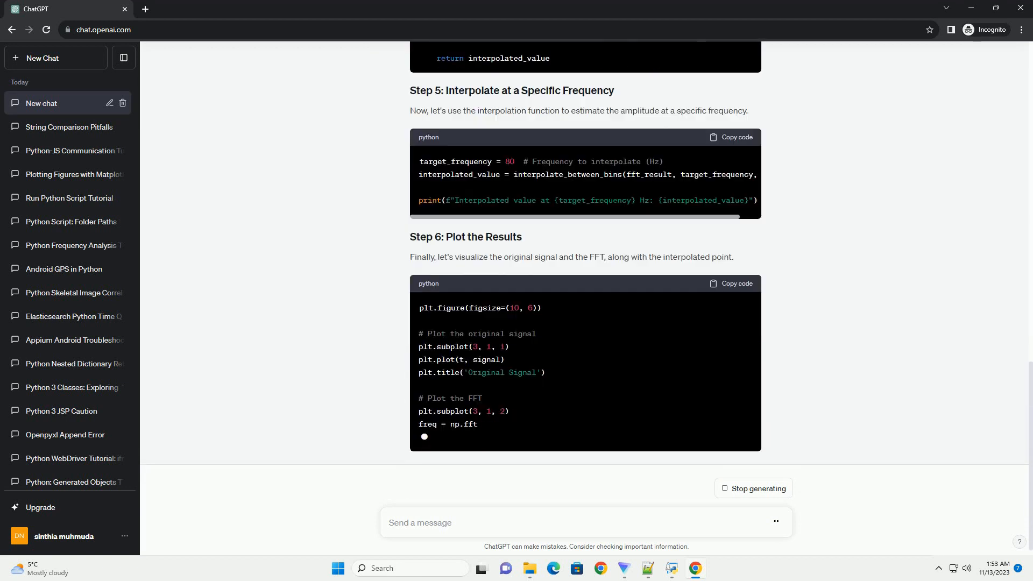
scroll("down", 3)
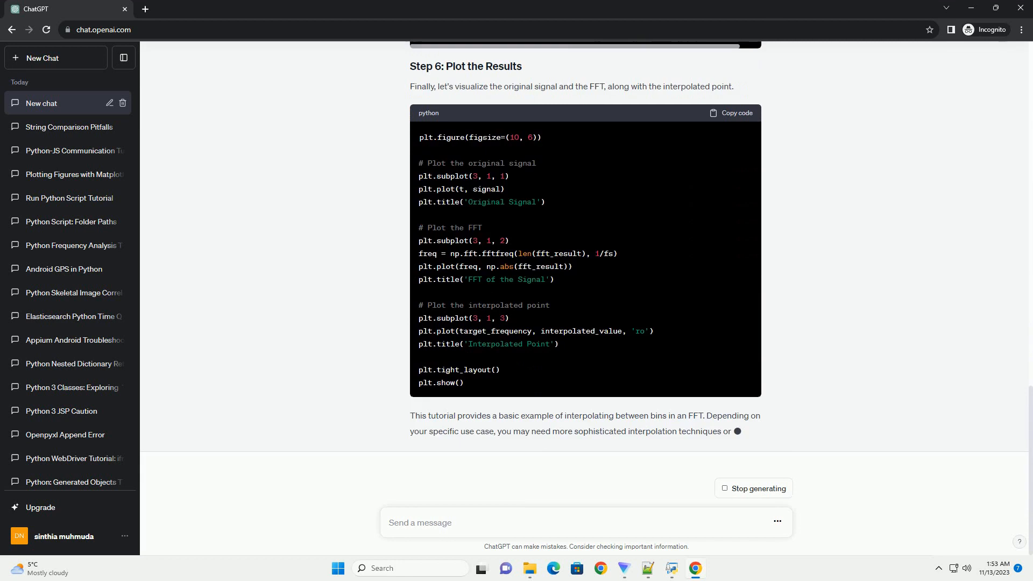